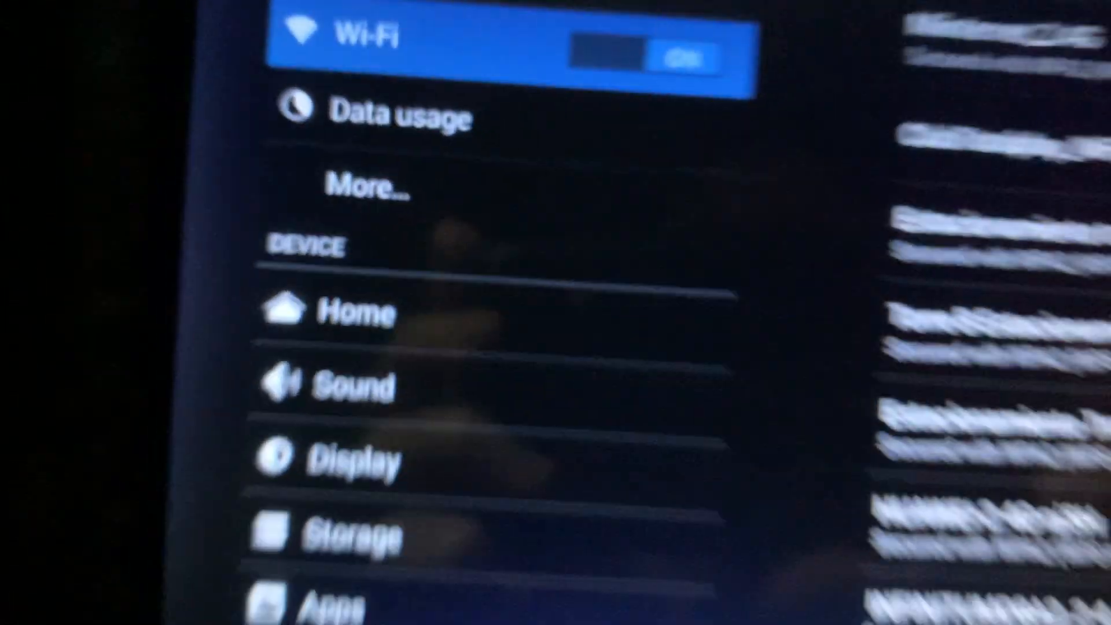
Leave the EQ presets for the home screen and show the full apps list (EQ, Radio, Car Settings)
scroll(down, 3)
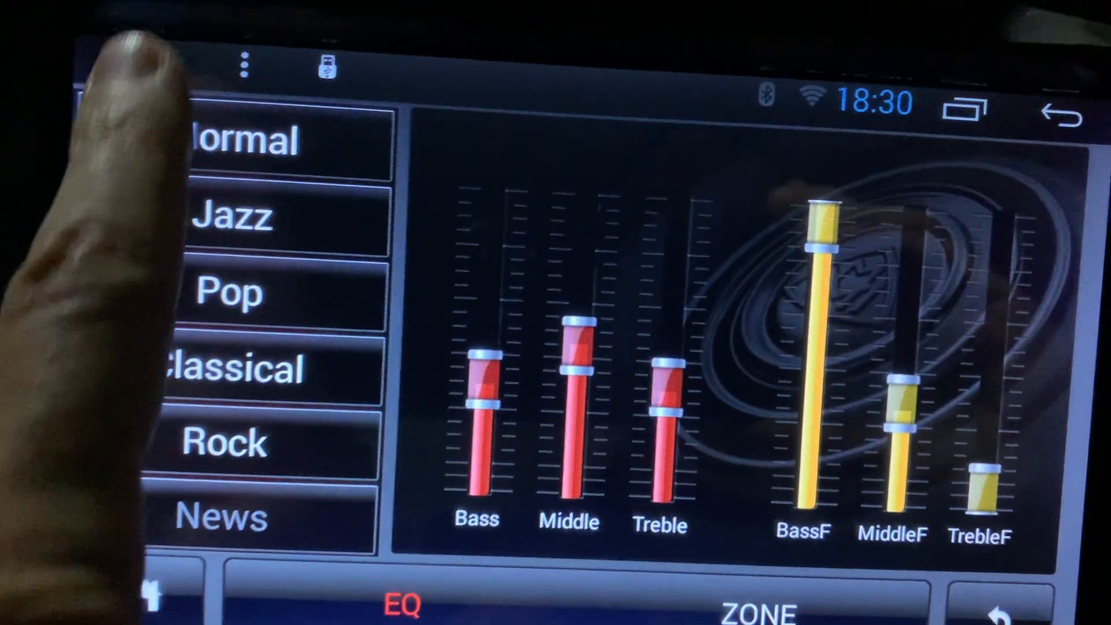
click(234, 103)
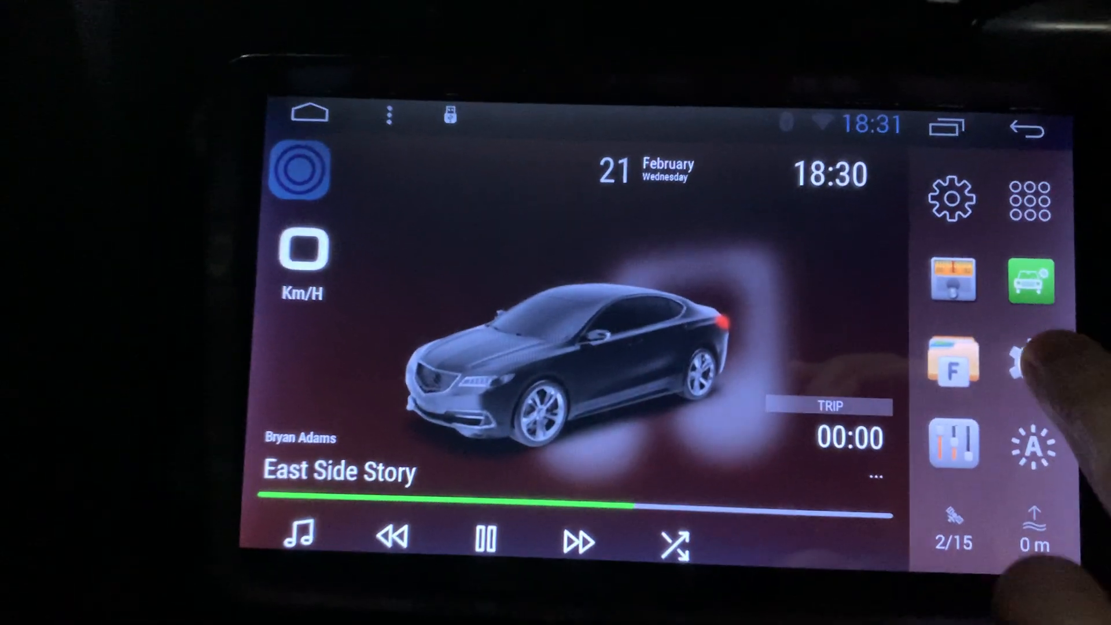
click(1030, 200)
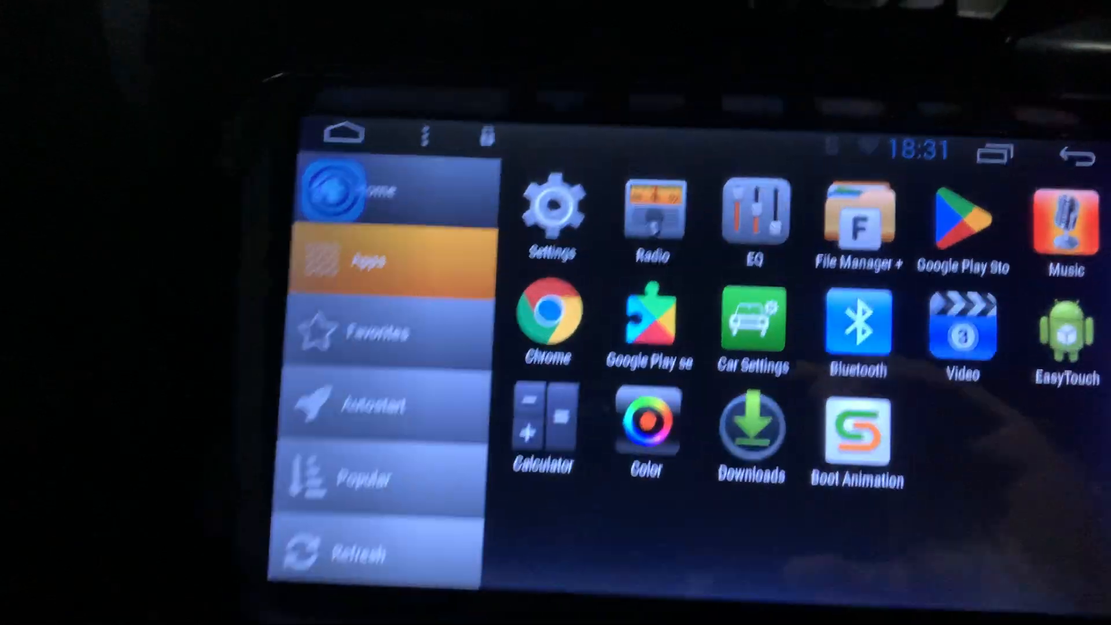